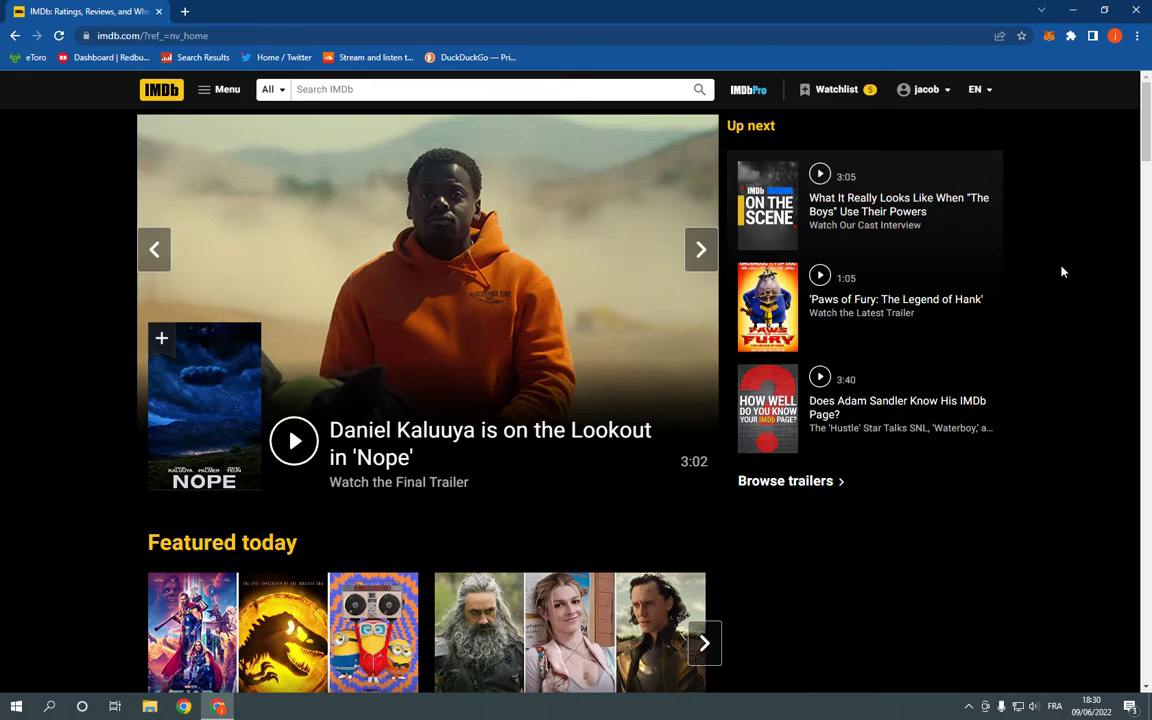
Open Your Ratings from the account menu, showing Top Gun: Maverick rated 8 stars.
{"action": "scroll", "scroll_direction": "down", "scroll_amount": 3}
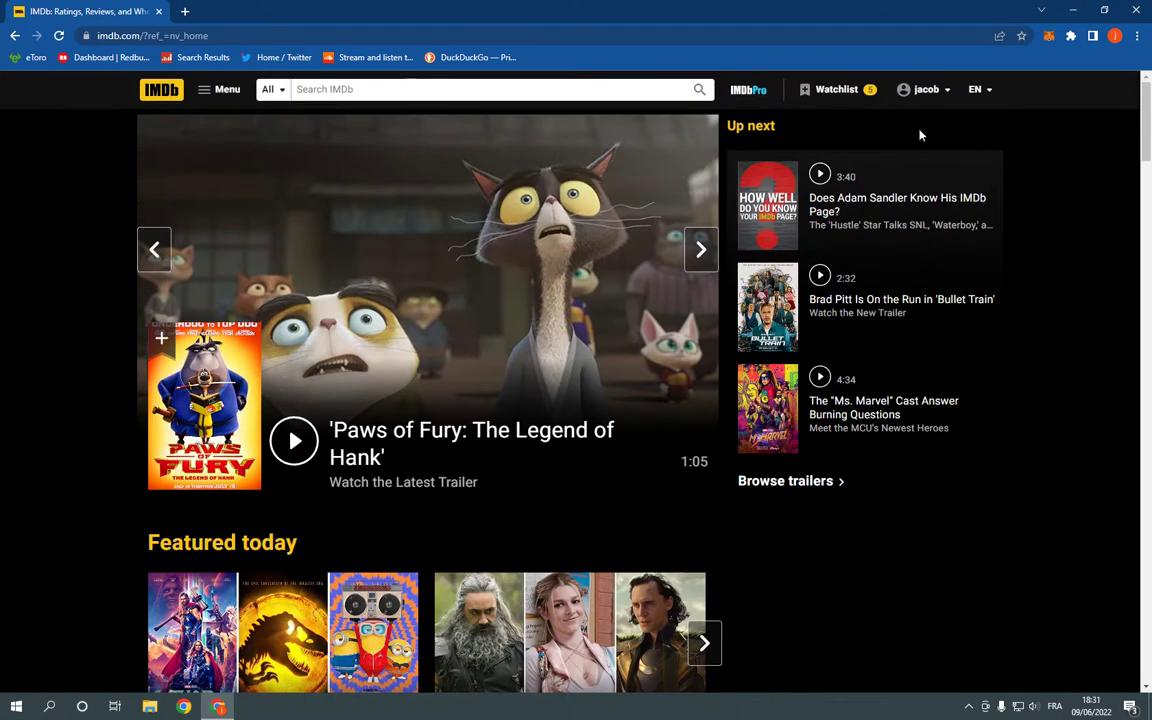
{"action": "left_click", "coordinate": [926, 89]}
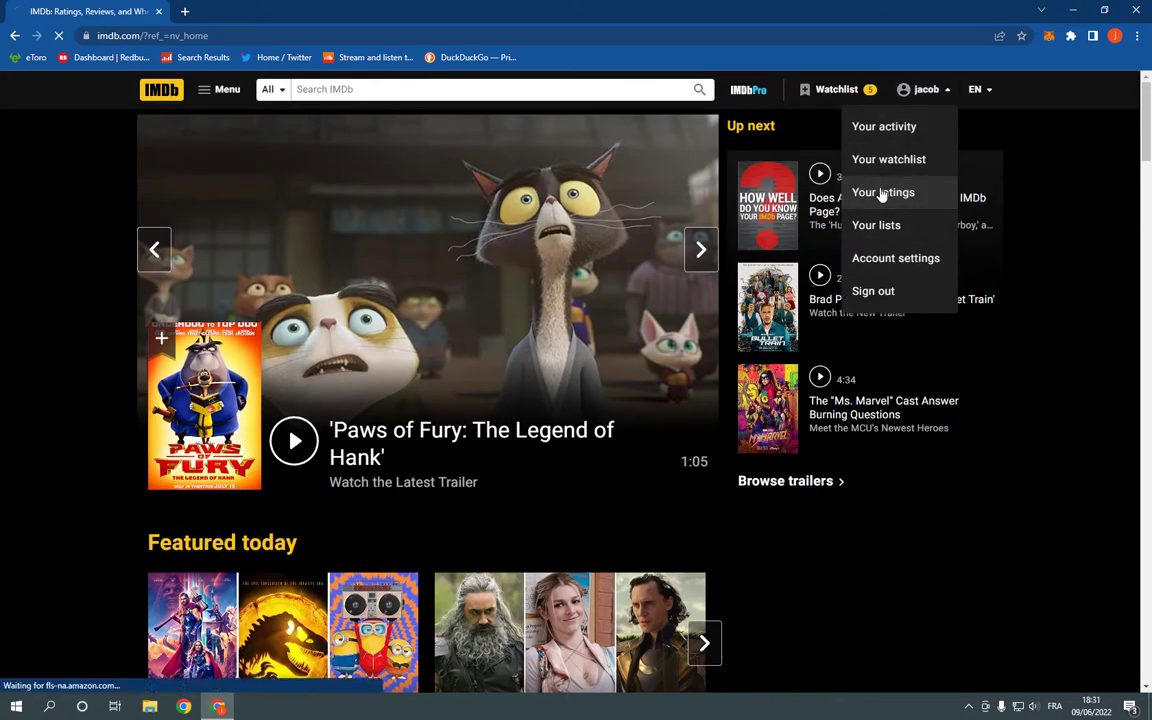
{"action": "left_click", "coordinate": [882, 192]}
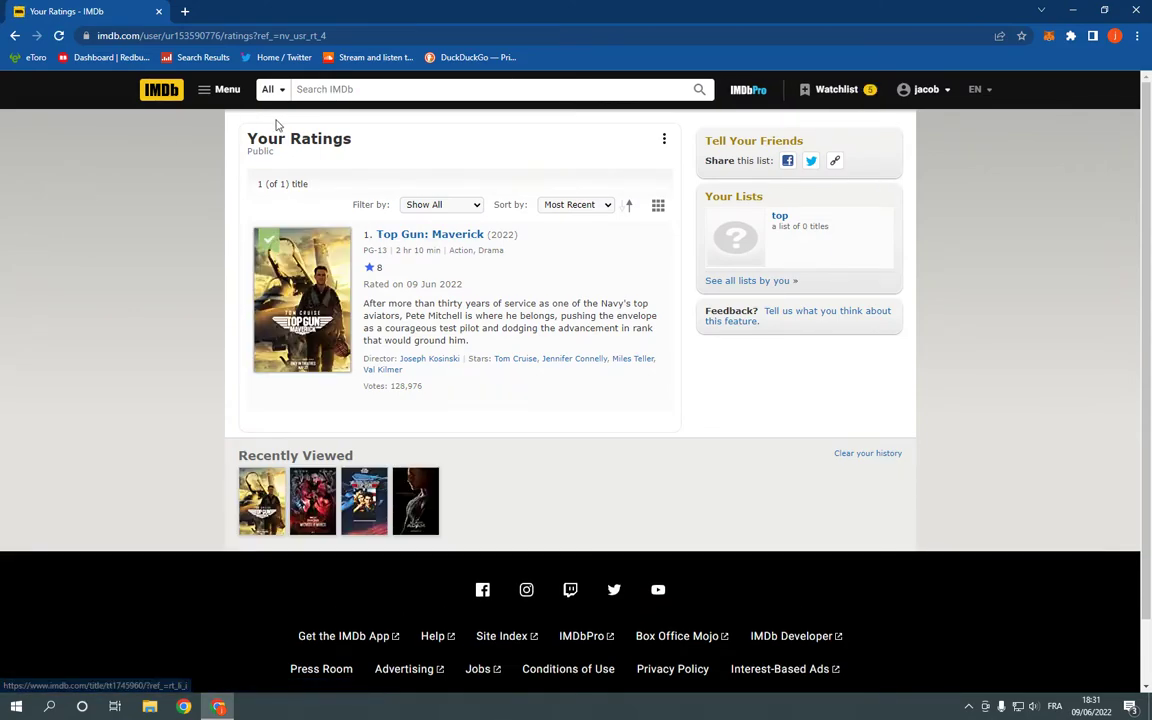
{"action": "double_click", "coordinate": [260, 151]}
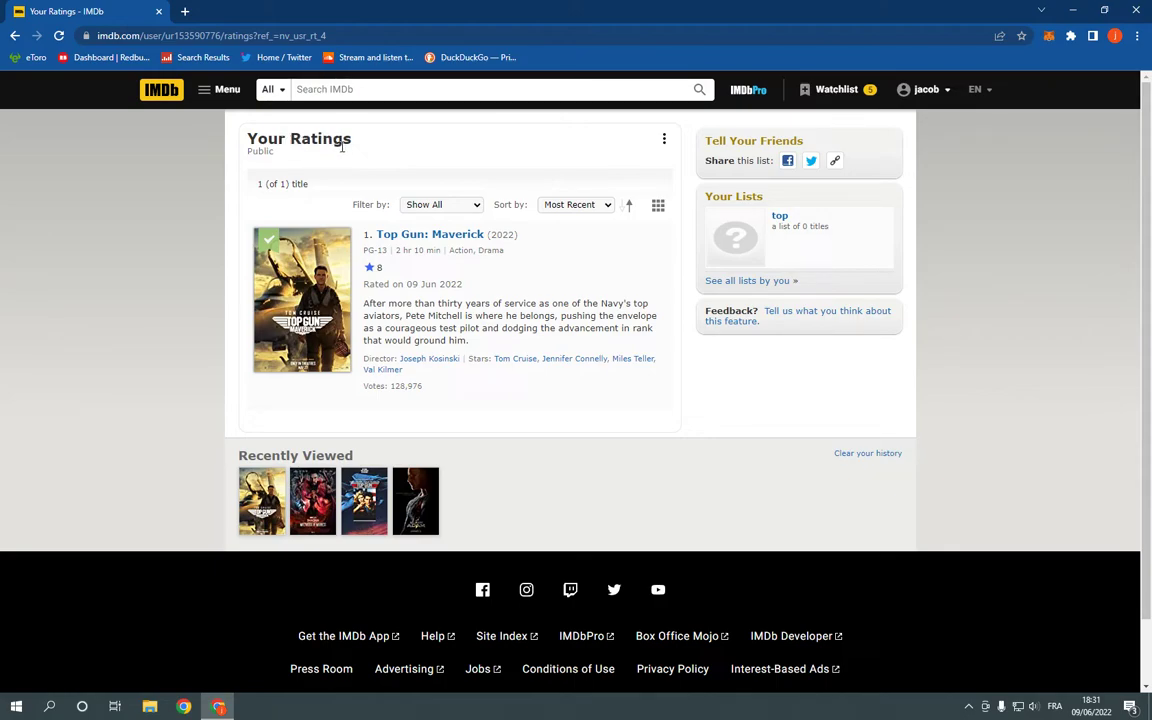
Set the ratings list privacy to Private, save, and return to Your Ratings.
{"action": "left_click", "coordinate": [664, 138]}
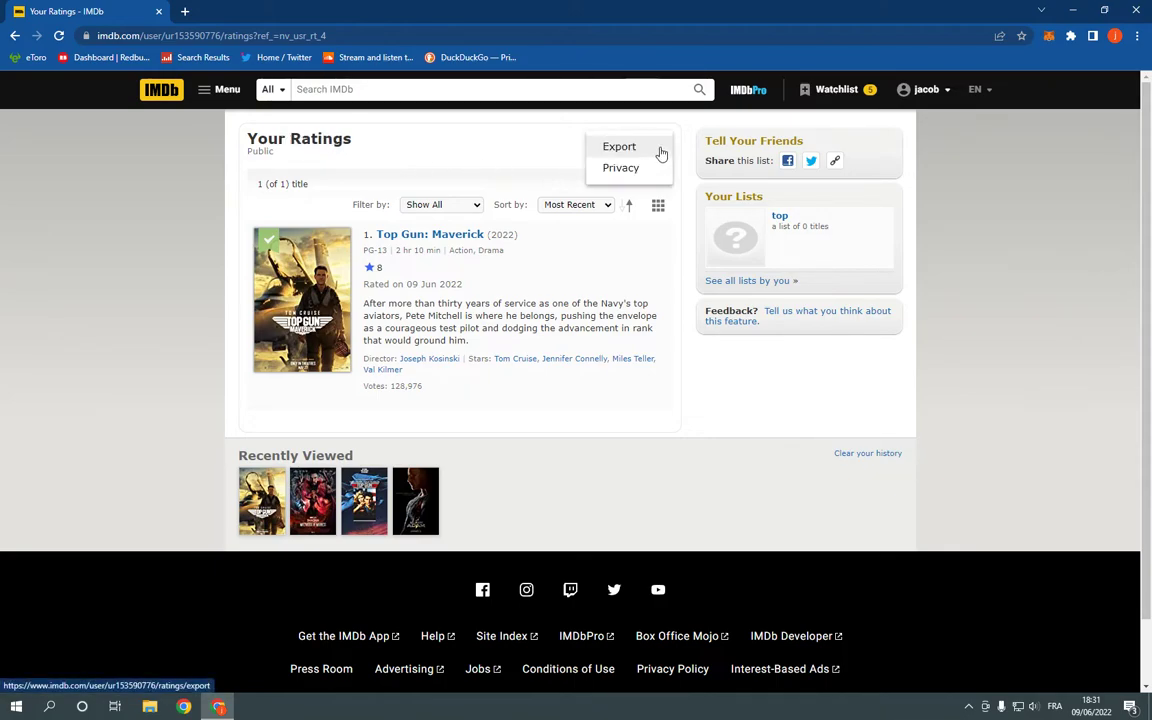
{"action": "left_click", "coordinate": [620, 167]}
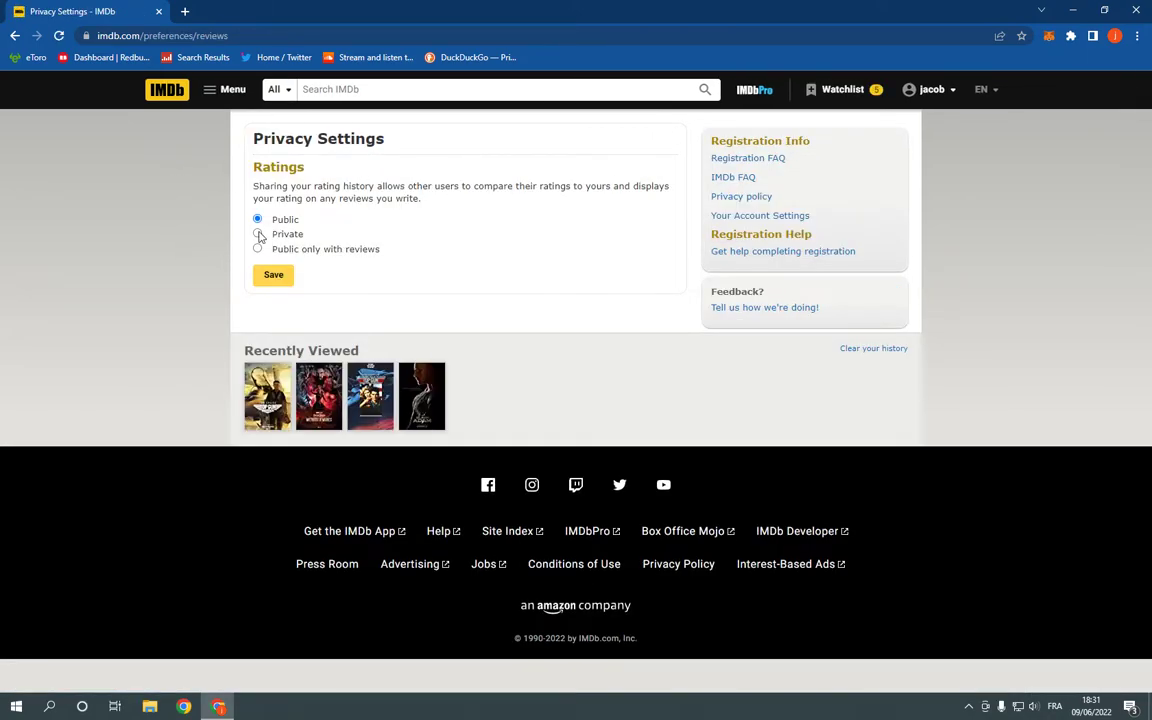
{"action": "left_click", "coordinate": [257, 233]}
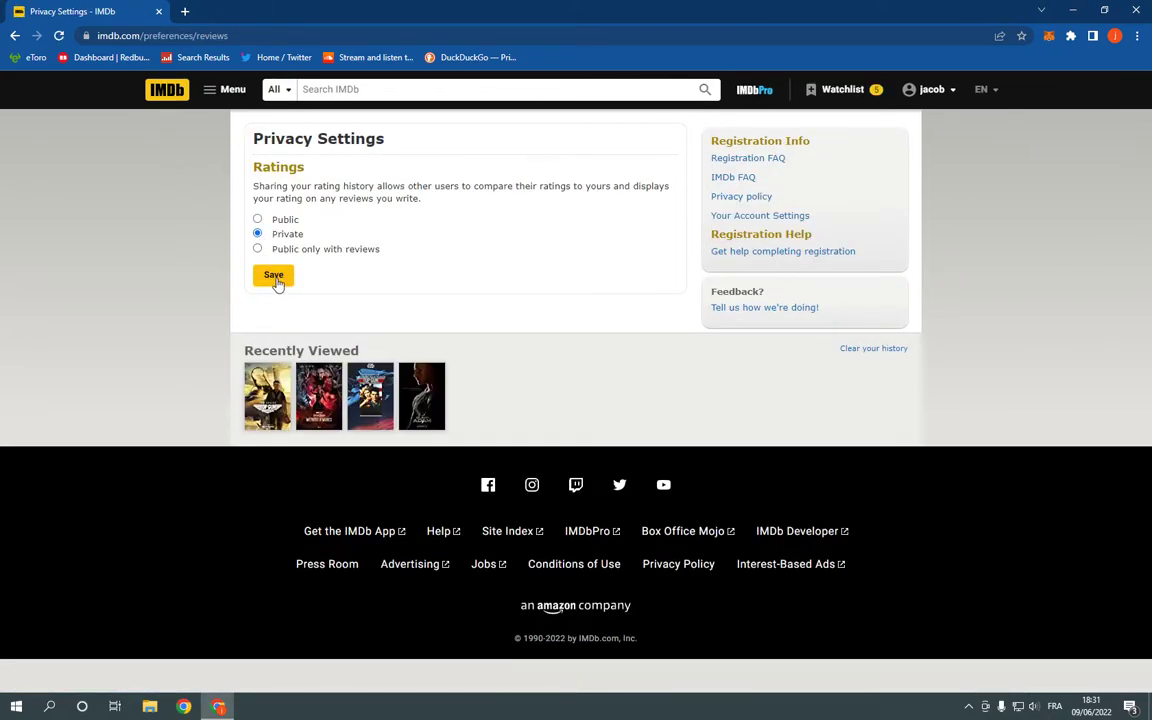
{"action": "left_click", "coordinate": [273, 275]}
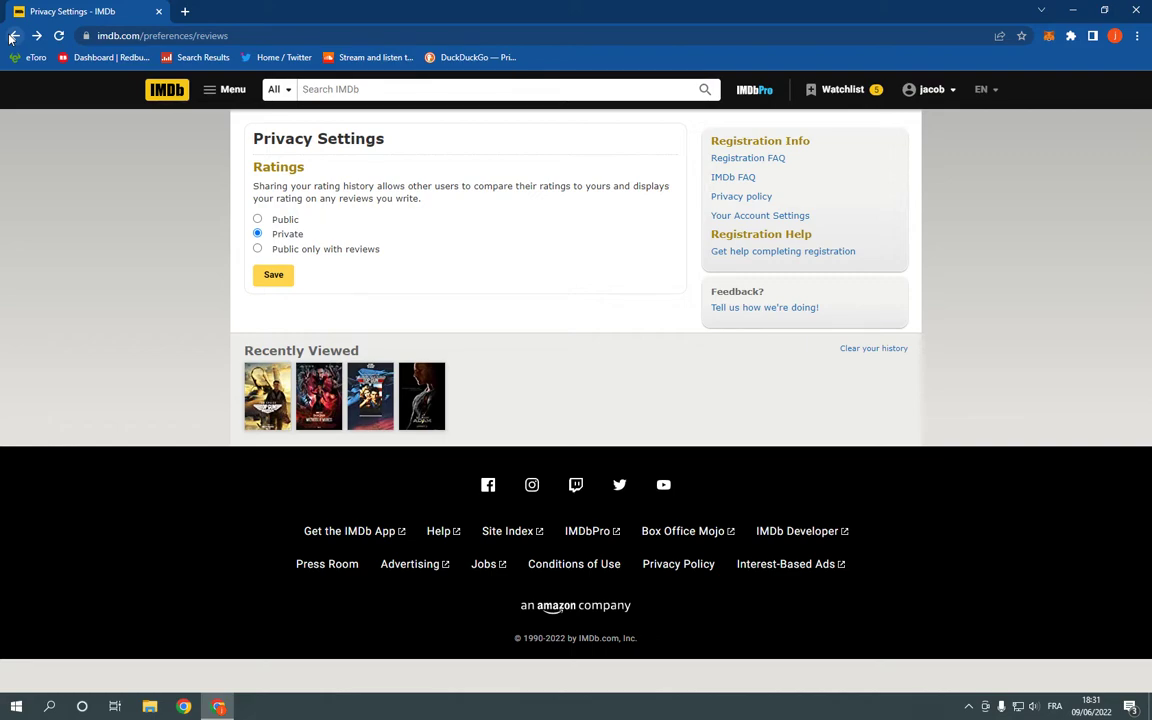
{"action": "left_click", "coordinate": [14, 36]}
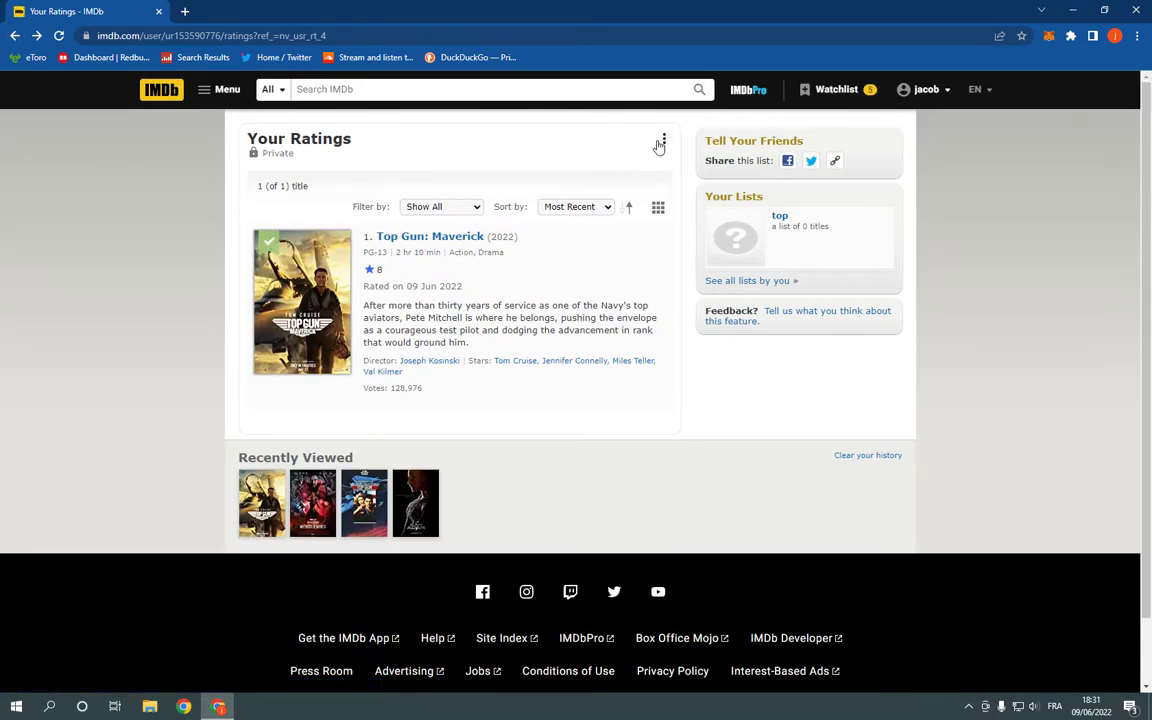
{"action": "mouse_move", "coordinate": [490, 151]}
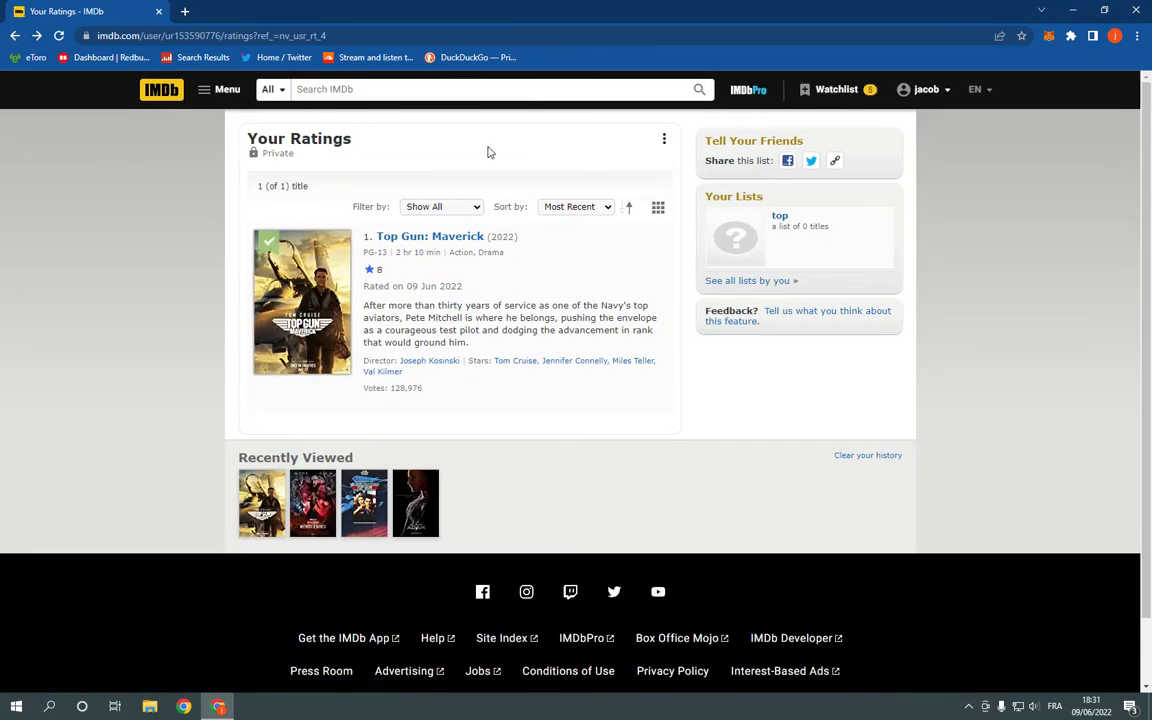